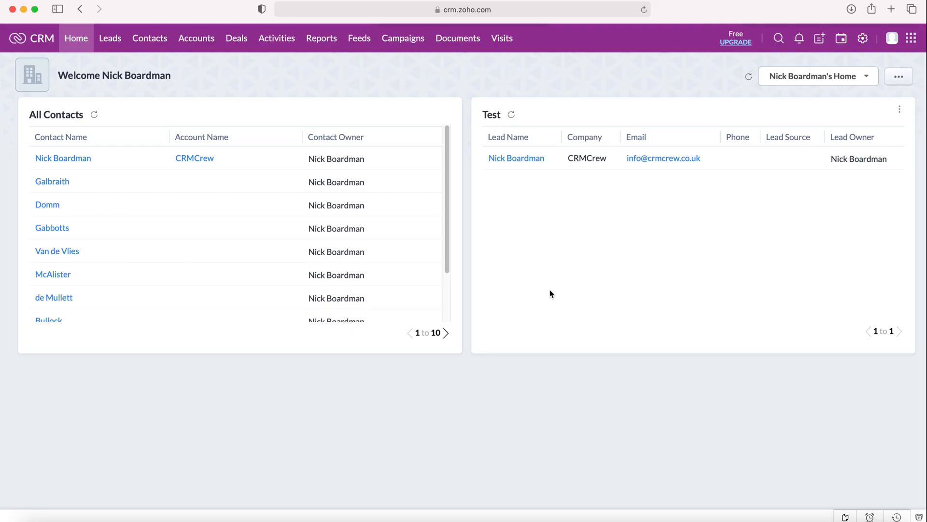
mouse_move(551, 291)
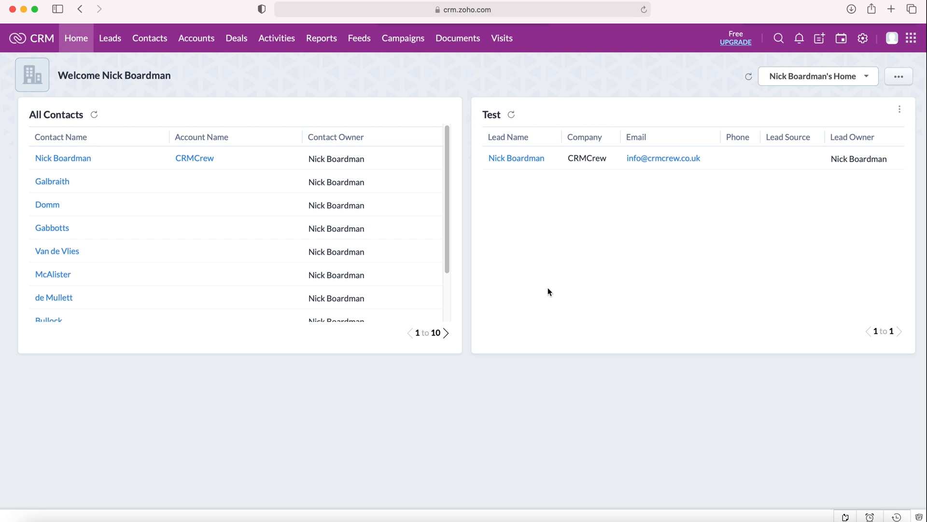
mouse_move(863, 38)
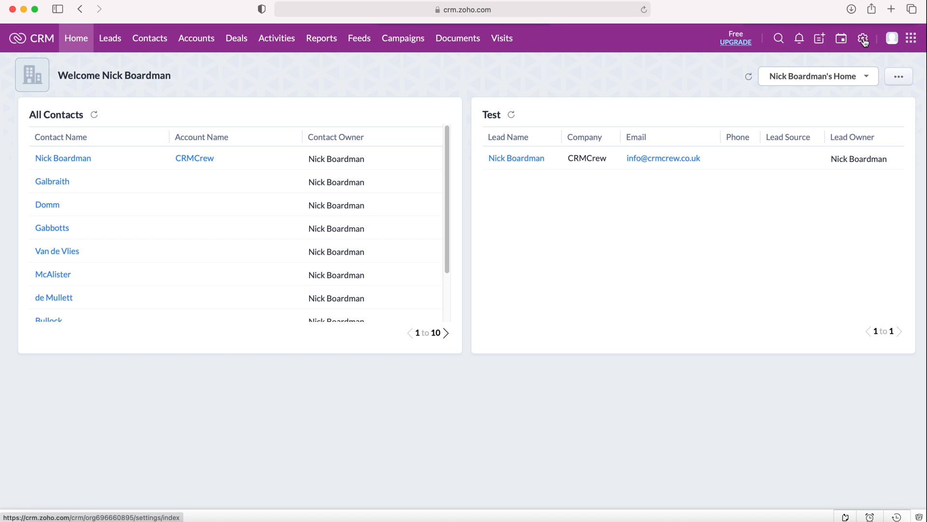
Reach the Email channel settings under Setup, showing the compose configuration.
click(863, 37)
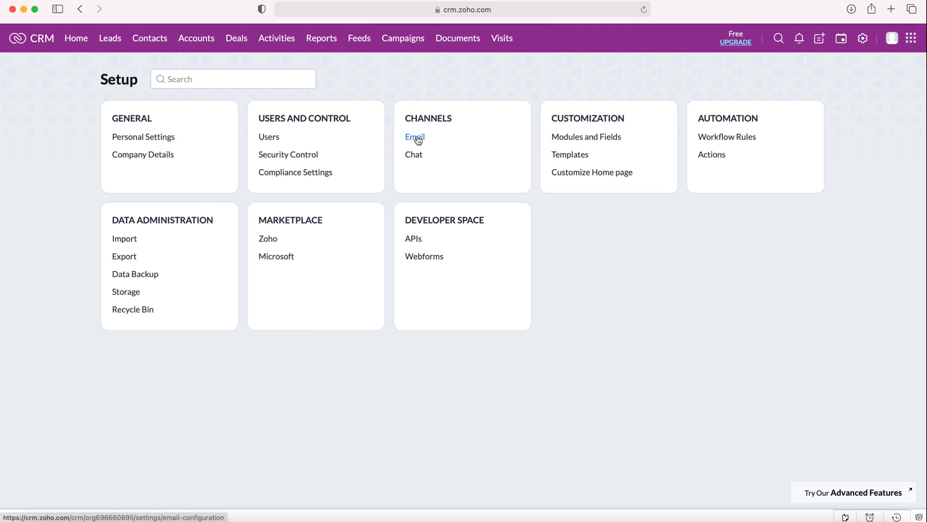
click(414, 136)
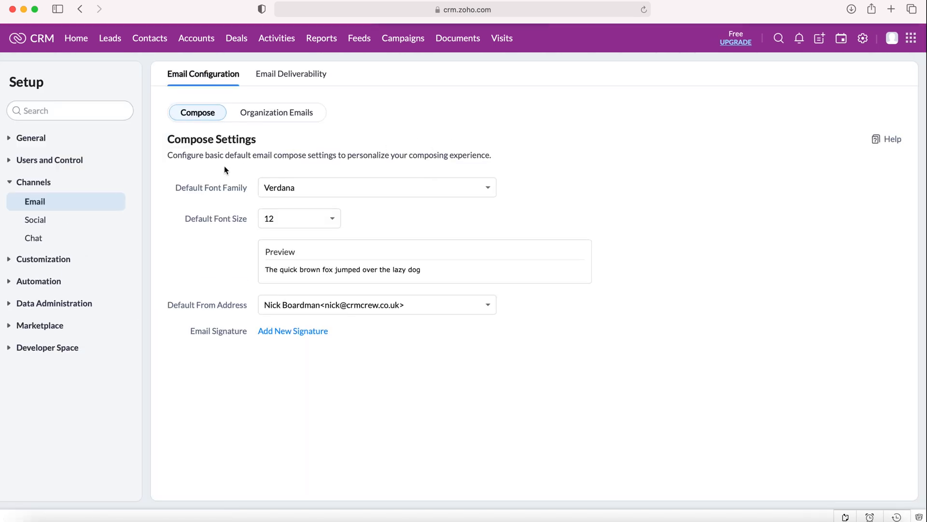
mouse_move(240, 152)
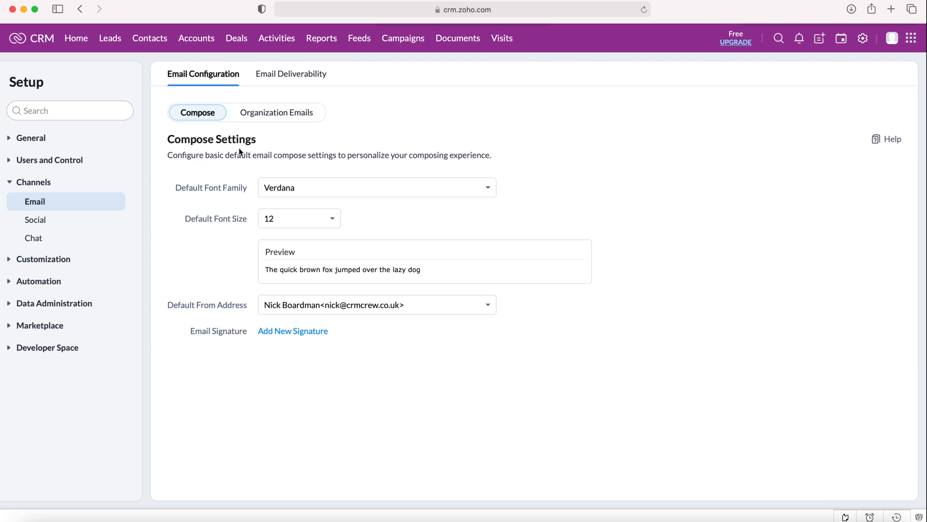
mouse_move(241, 139)
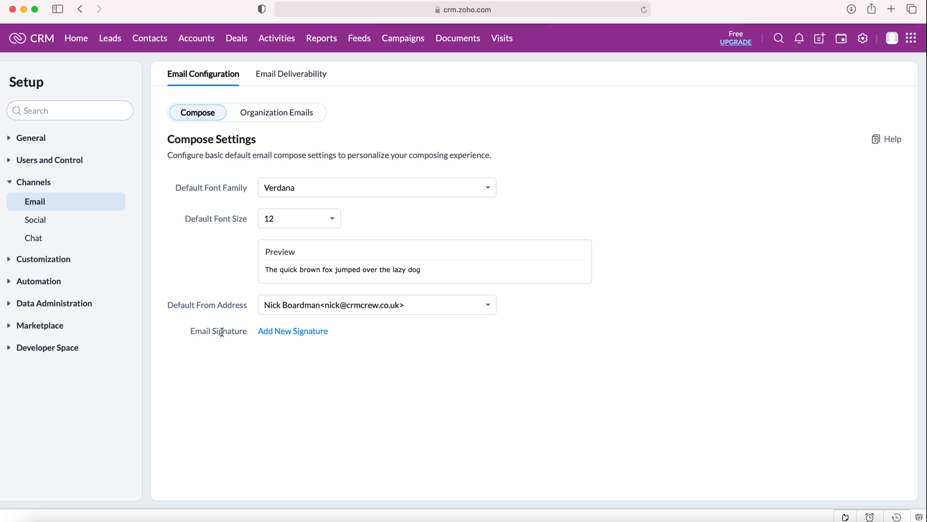
mouse_move(316, 336)
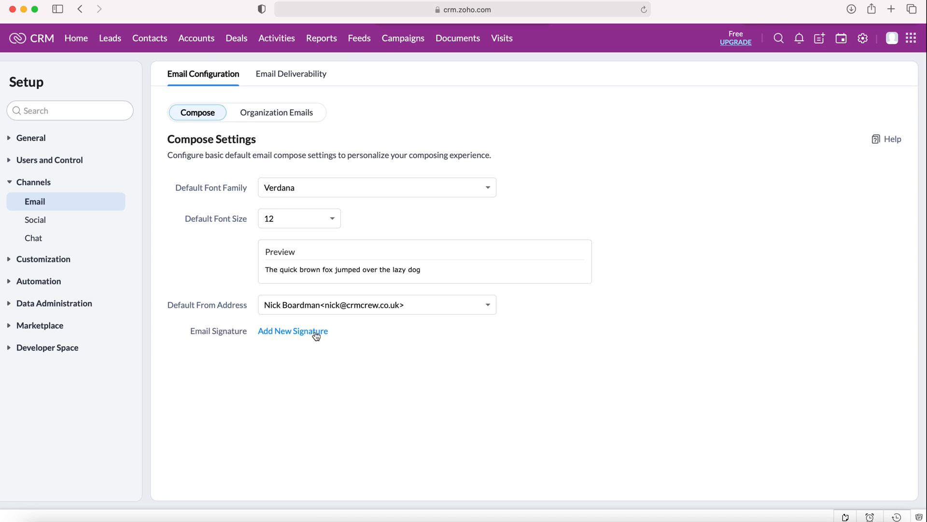
click(293, 331)
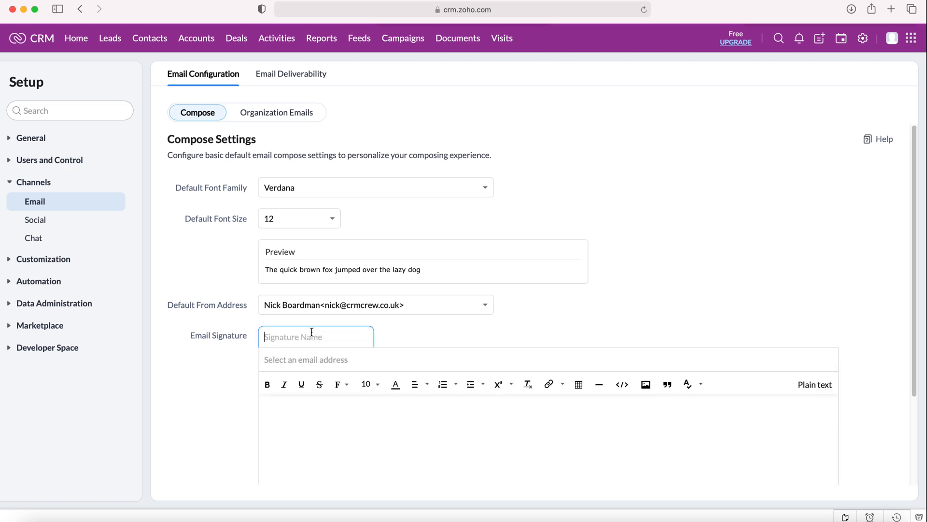
scroll(down, 3)
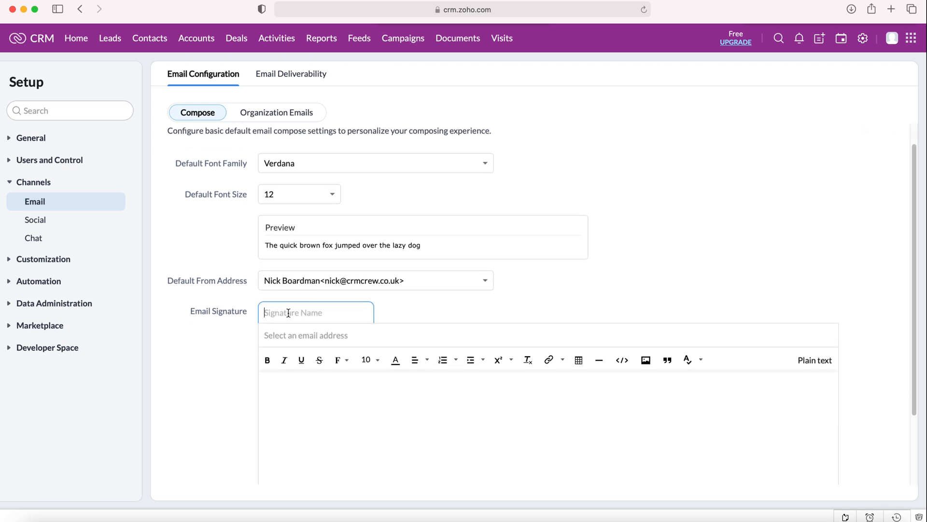
text(Test)
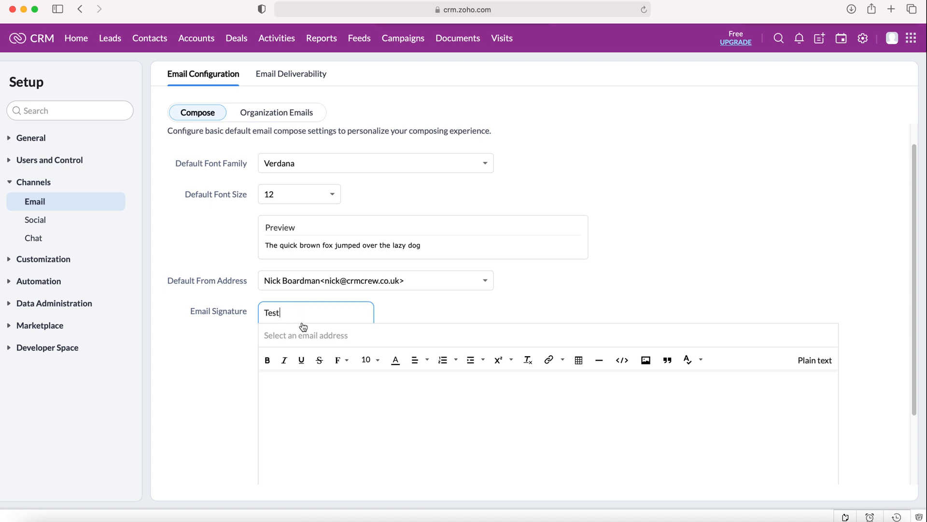
mouse_move(269, 336)
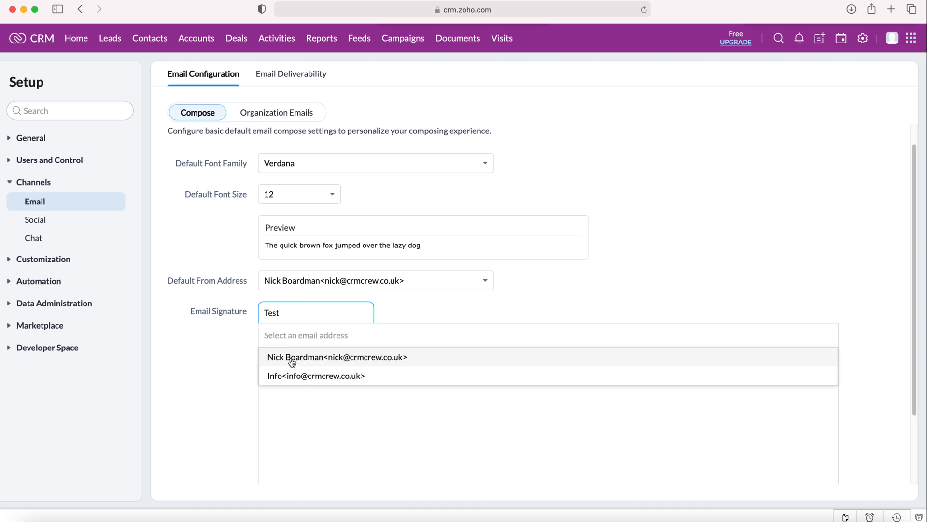
mouse_move(291, 361)
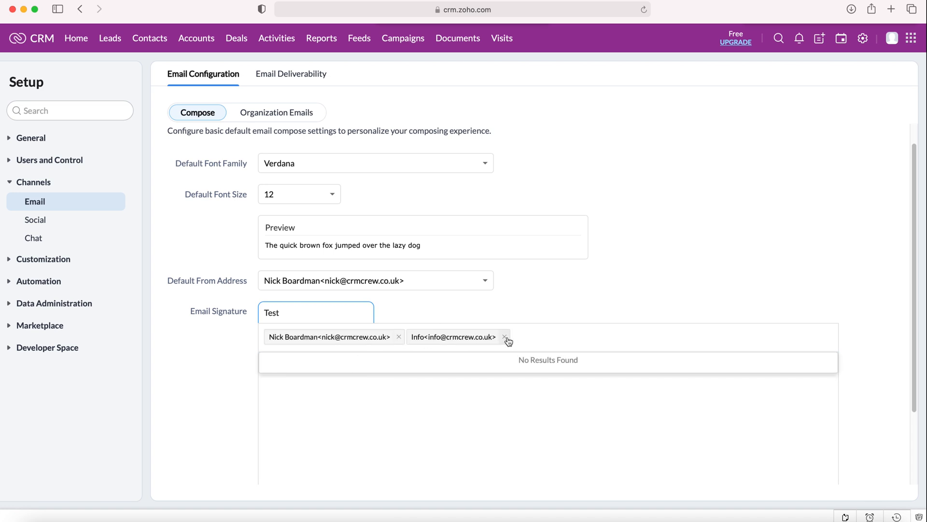
click(504, 338)
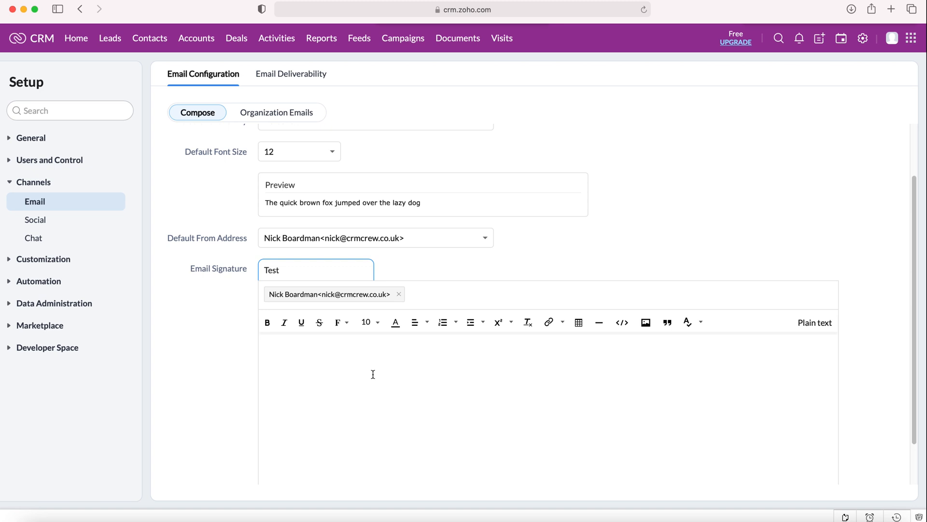
Give the Test signature the body text 'Test Singature' and save it.
text(Test)
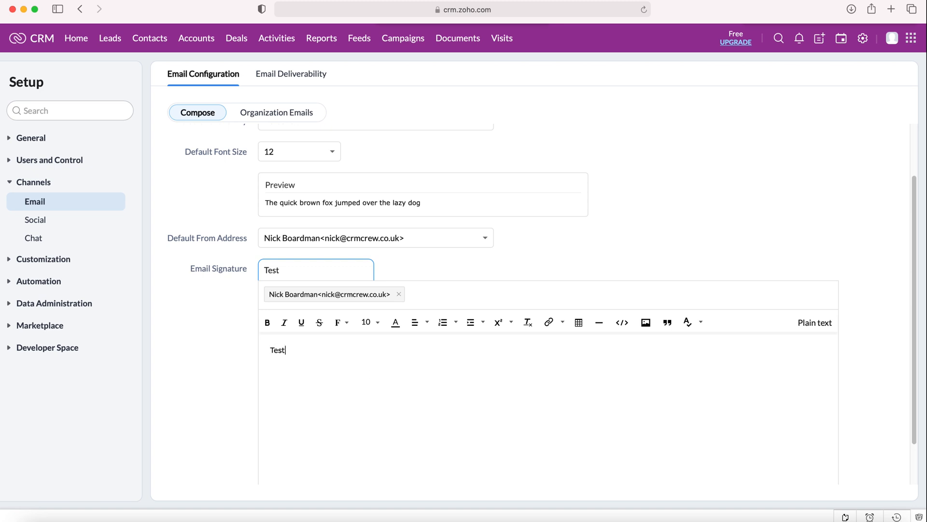
text(Singature)
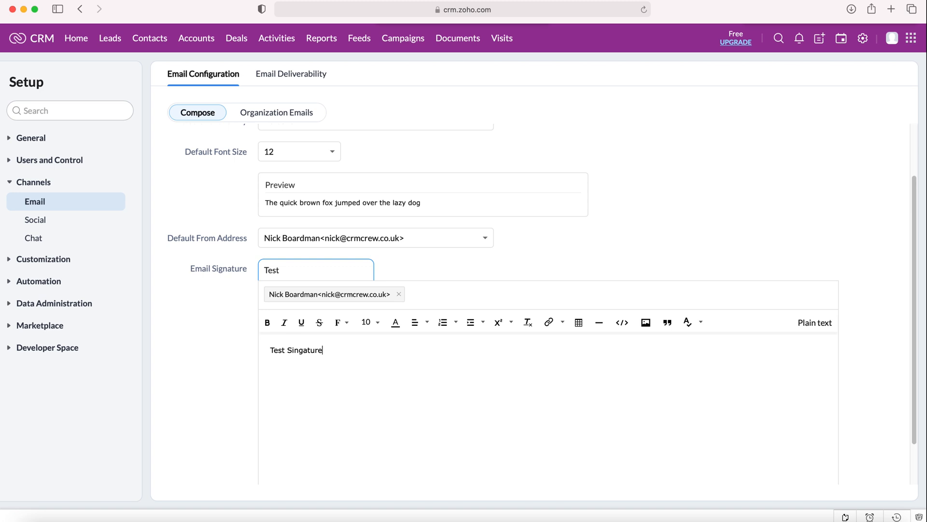
scroll(down, 3)
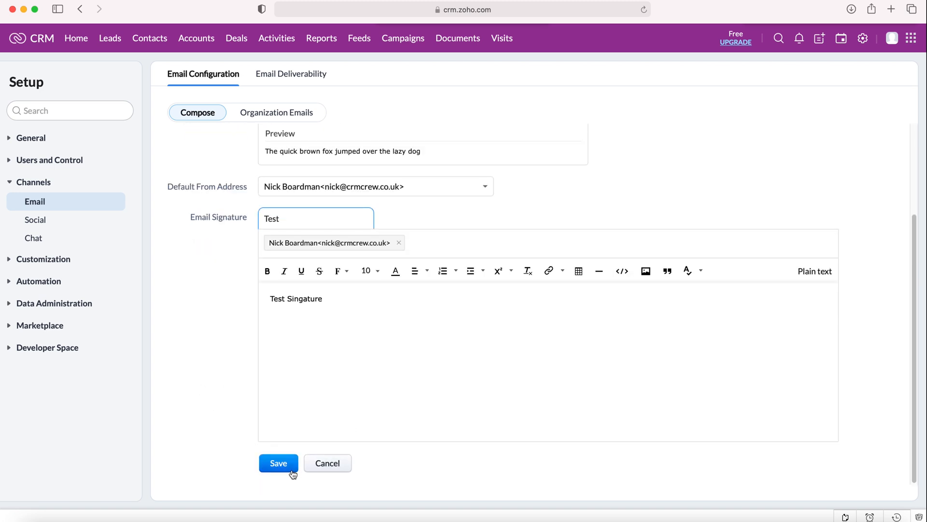
click(278, 463)
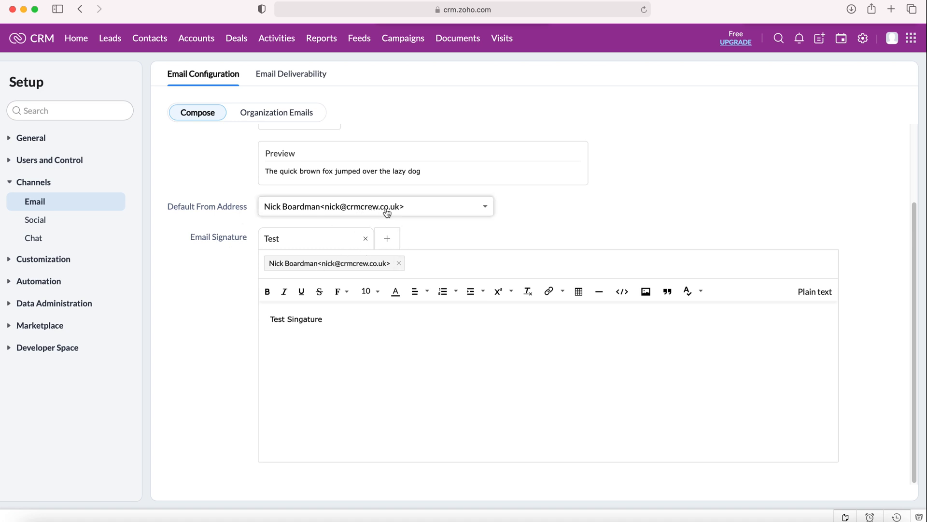
mouse_move(386, 242)
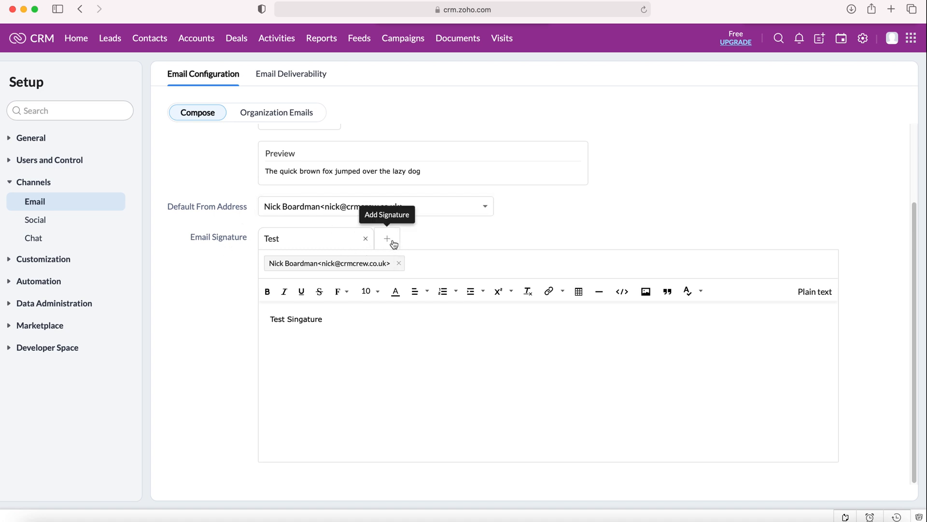
click(386, 242)
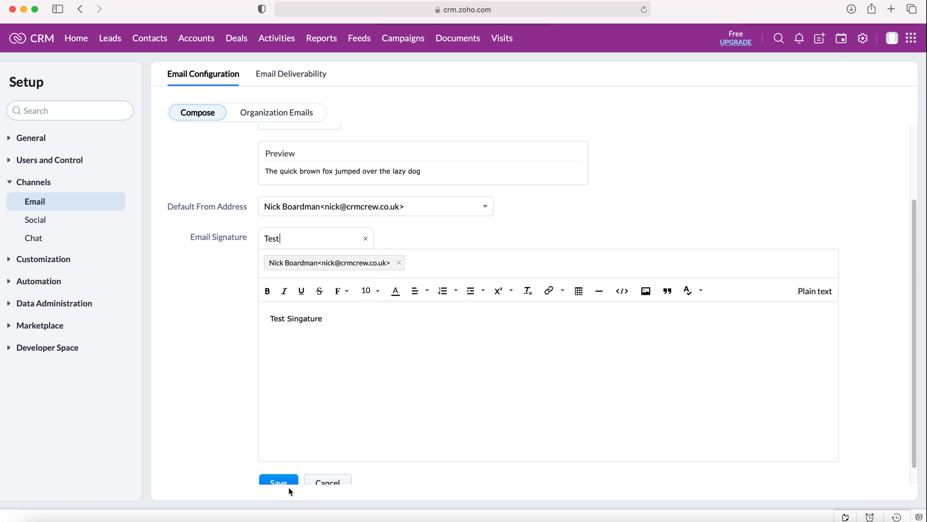
click(279, 482)
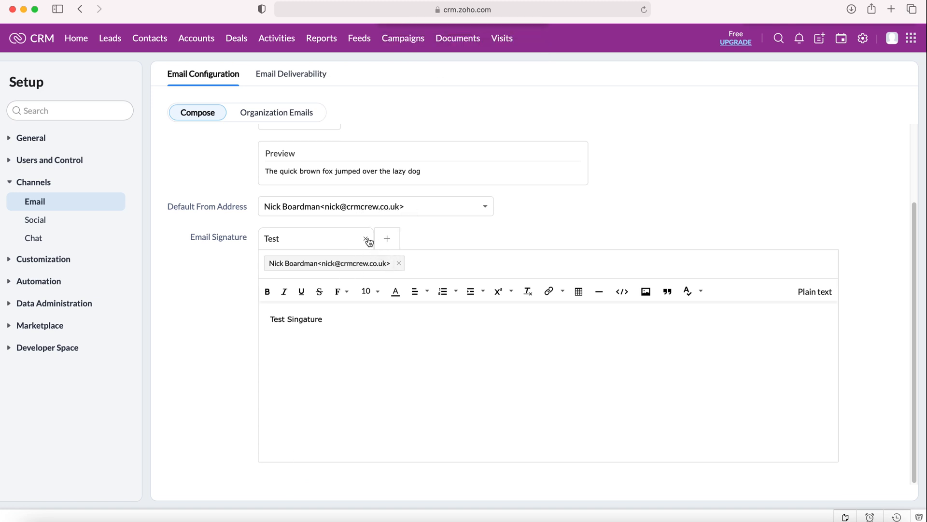
click(365, 239)
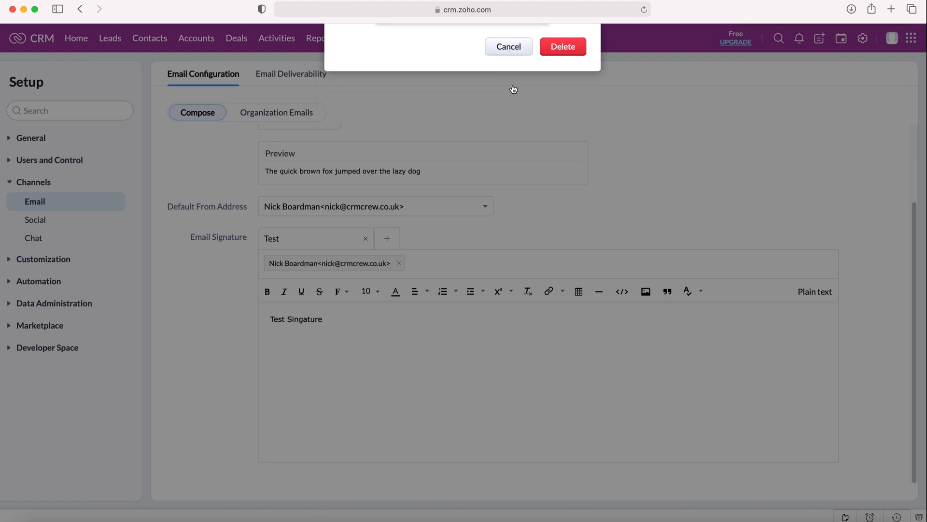
click(507, 46)
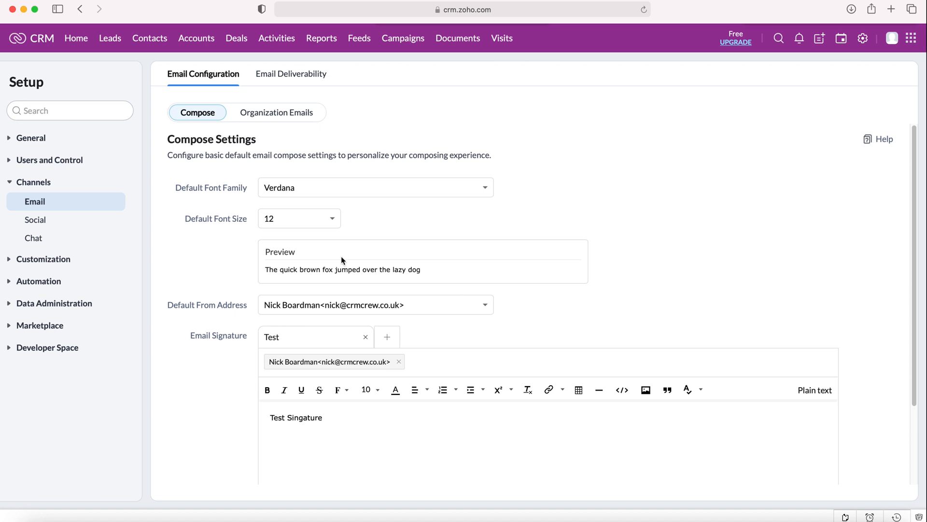
mouse_move(399, 304)
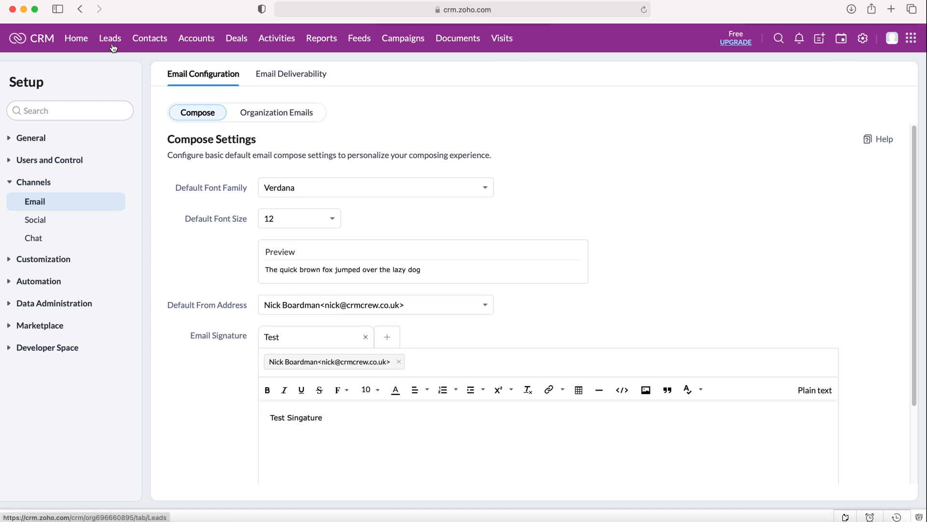
click(109, 38)
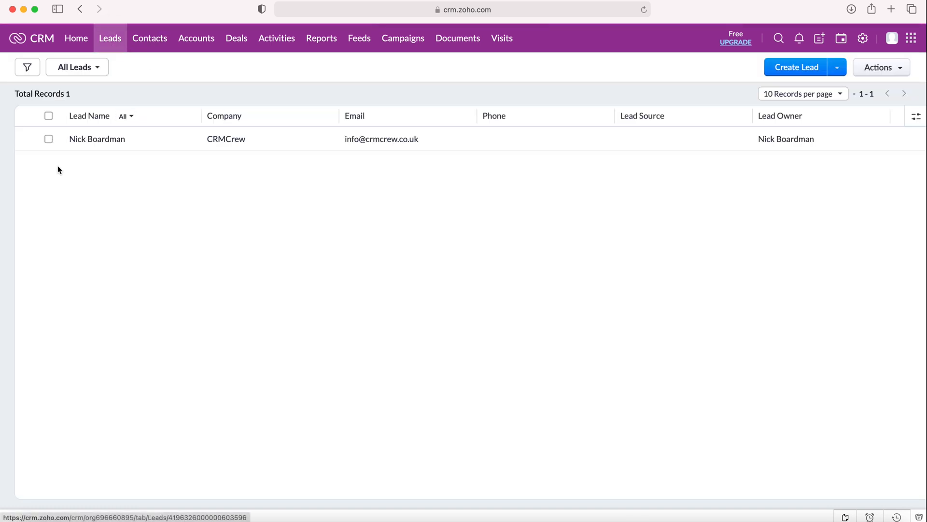
click(48, 138)
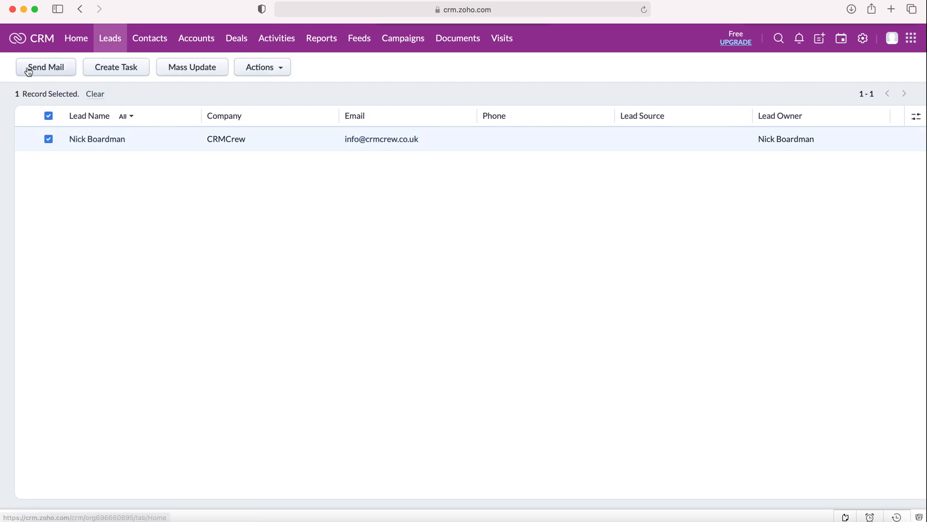
click(45, 66)
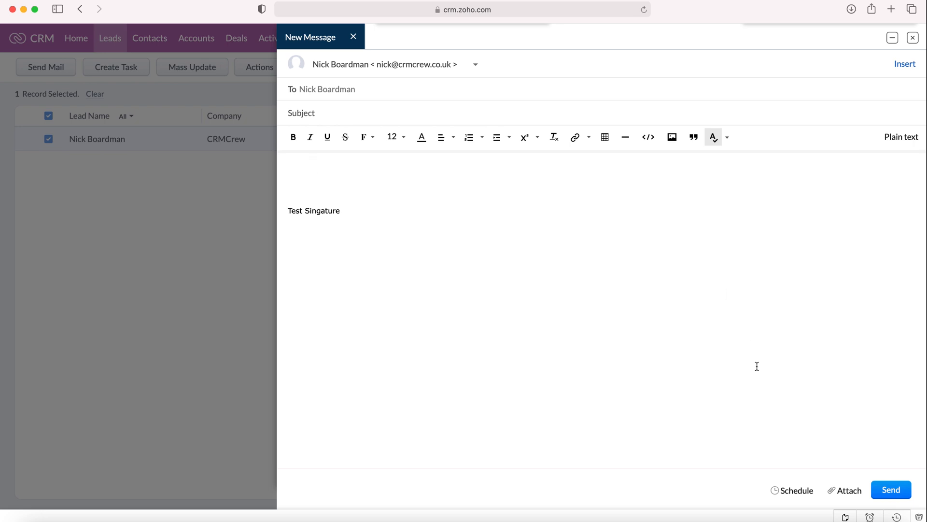
mouse_move(488, 37)
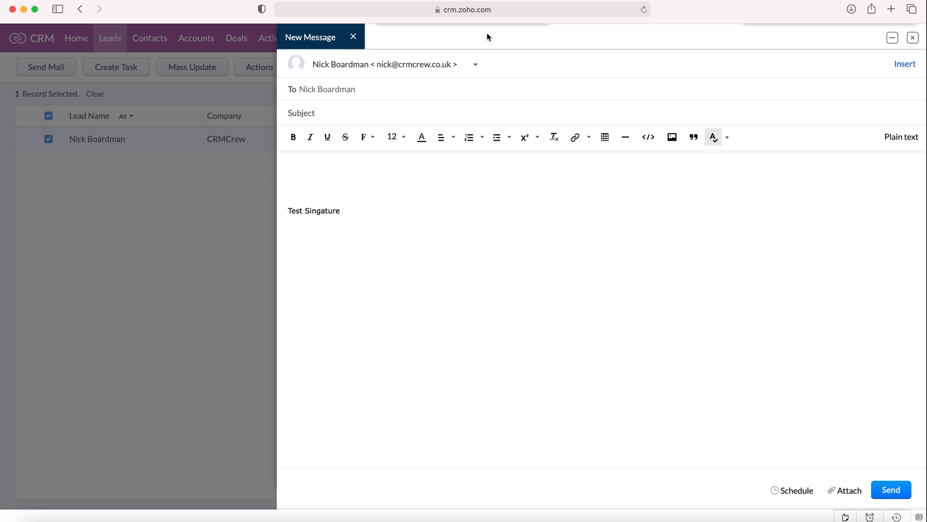